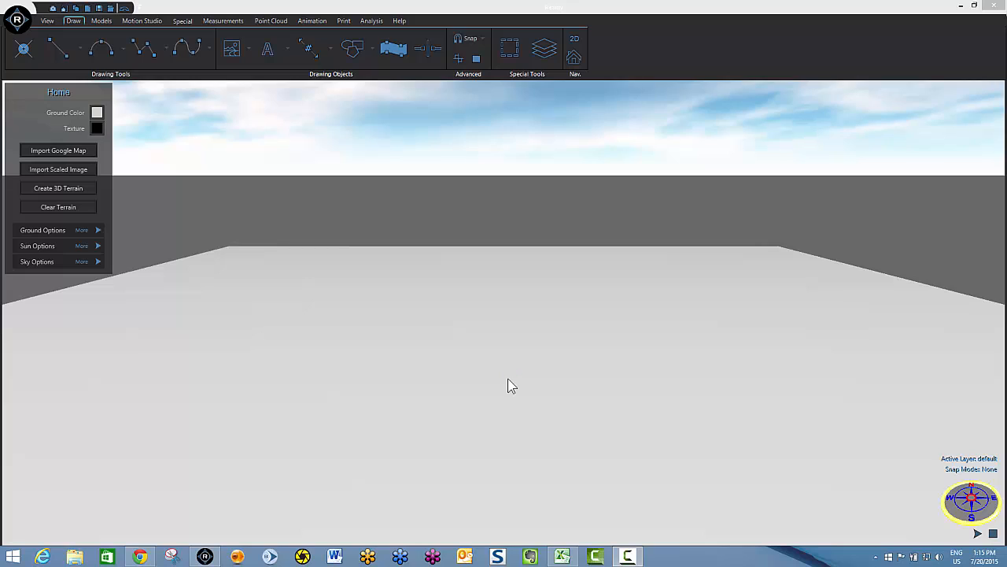
{"action": "mouse_move", "coordinate": [503, 369]}
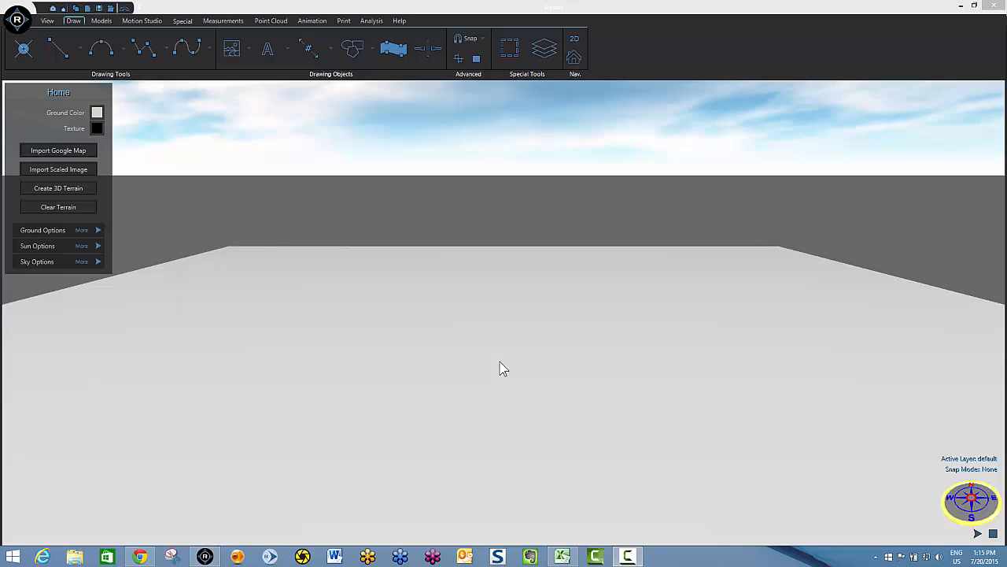
{"action": "mouse_move", "coordinate": [516, 365]}
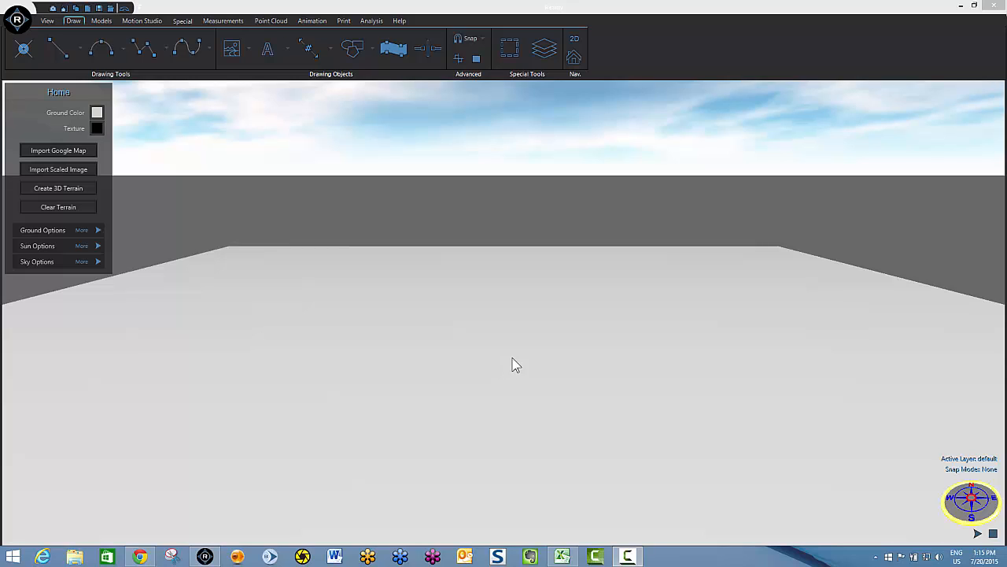
{"action": "mouse_move", "coordinate": [496, 274]}
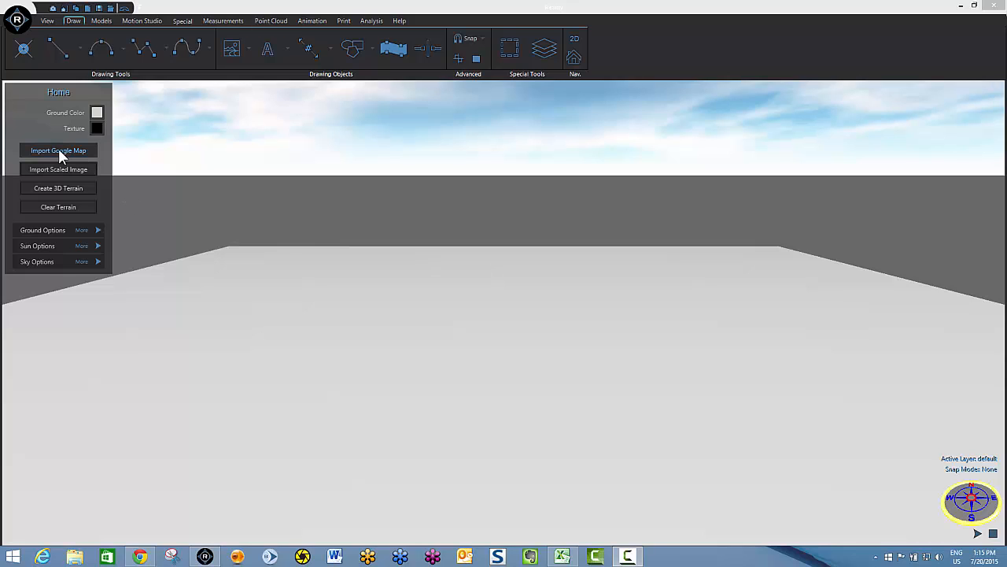
Step: Import the saved Kamloops intersection satellite map as the scene ground via Import Google Map
{"action": "left_click", "coordinate": [58, 151]}
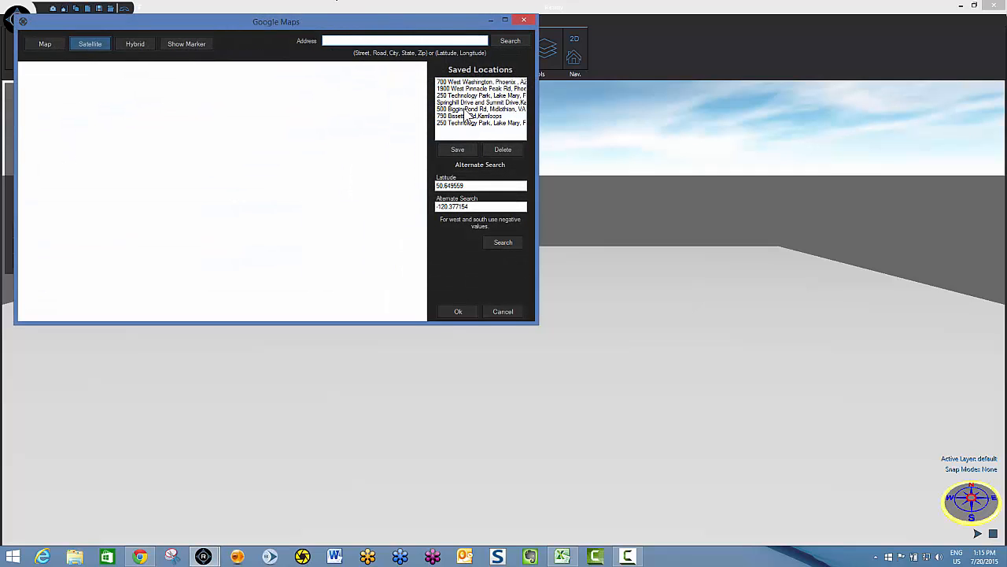
{"action": "left_click", "coordinate": [480, 102]}
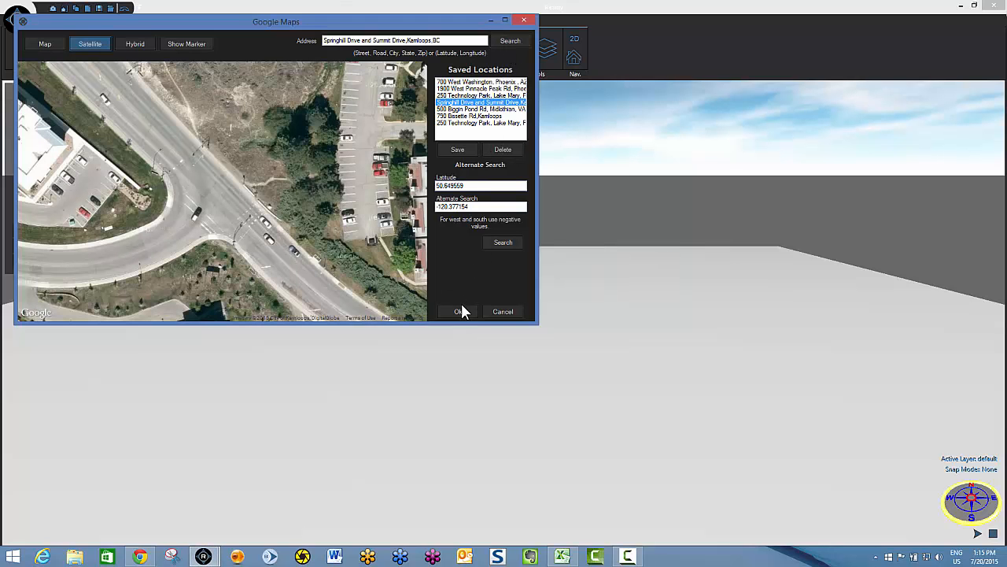
{"action": "left_click", "coordinate": [458, 311]}
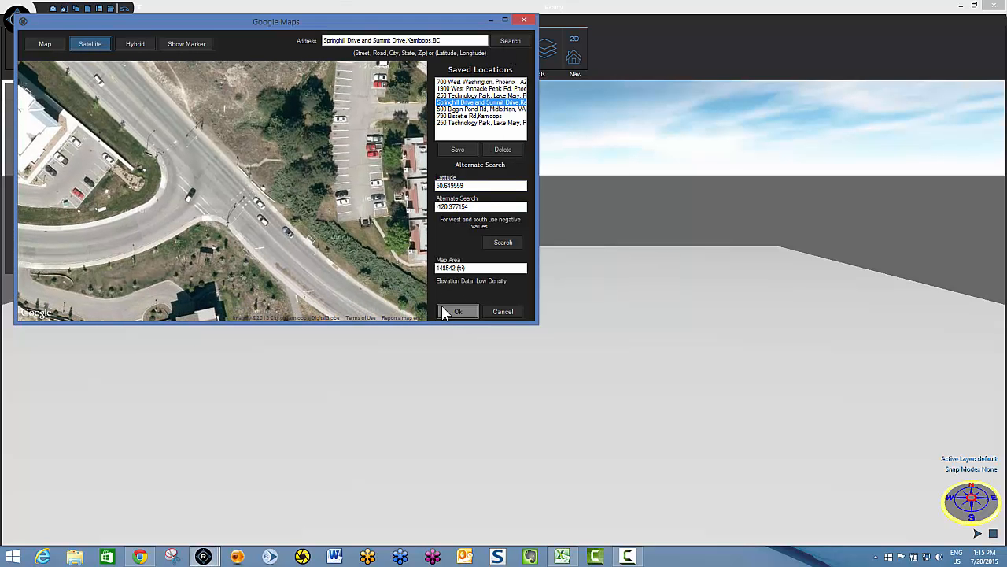
{"action": "left_click", "coordinate": [458, 312]}
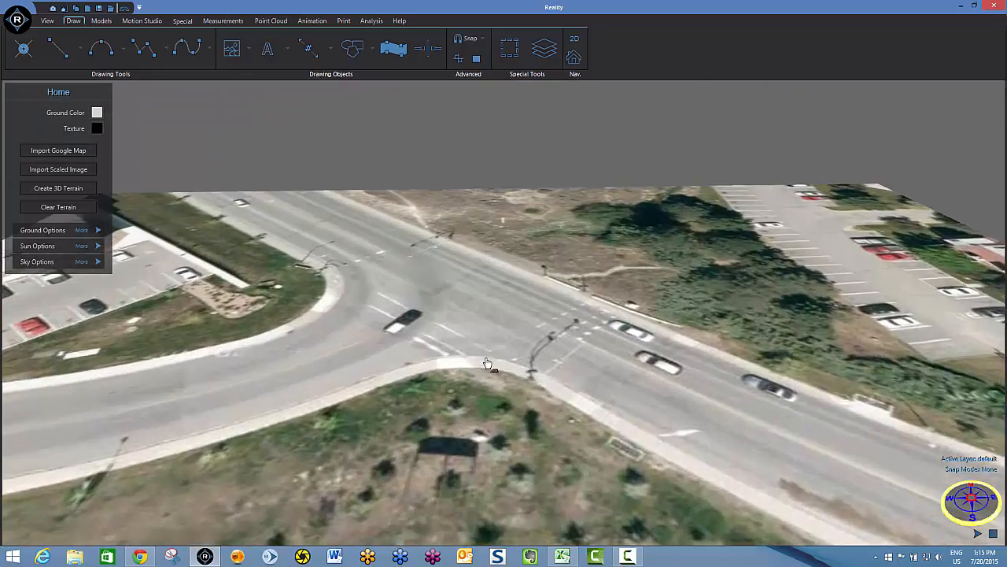
Step: Orbit the view down to a low side angle to see the flat imported map
{"action": "left_click_drag", "start_coordinate": [488, 362], "coordinate": [465, 345]}
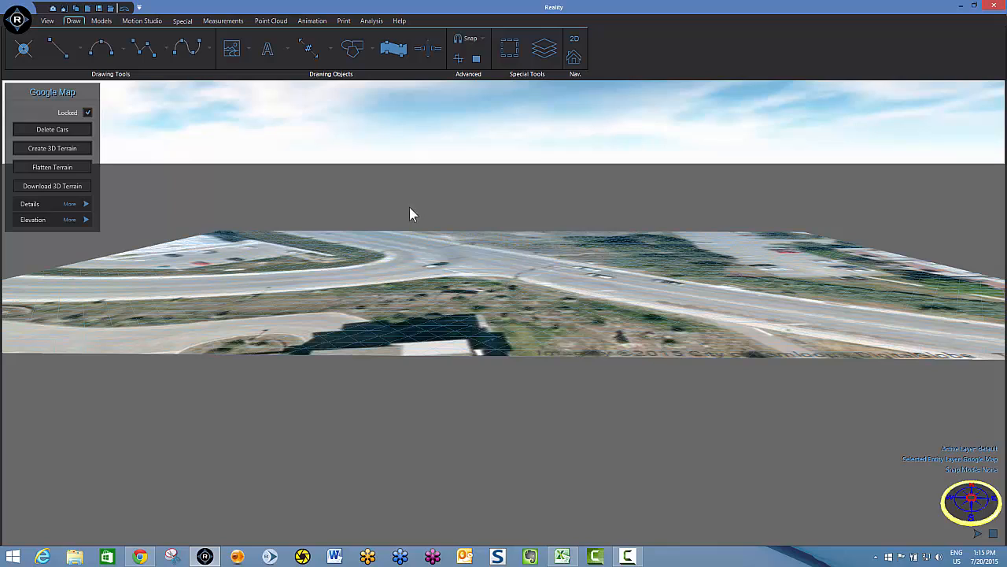
{"action": "mouse_move", "coordinate": [291, 188]}
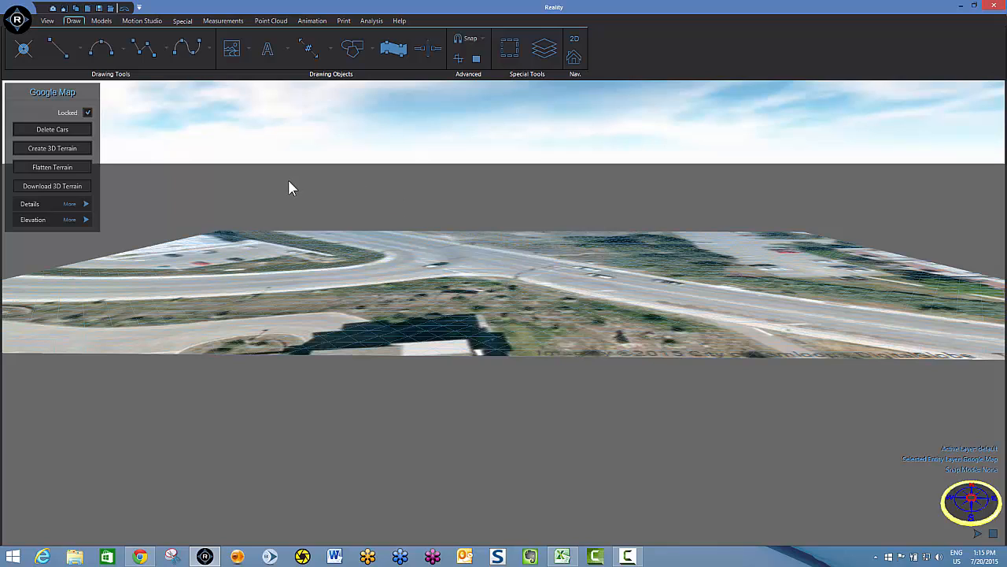
{"action": "mouse_move", "coordinate": [321, 226]}
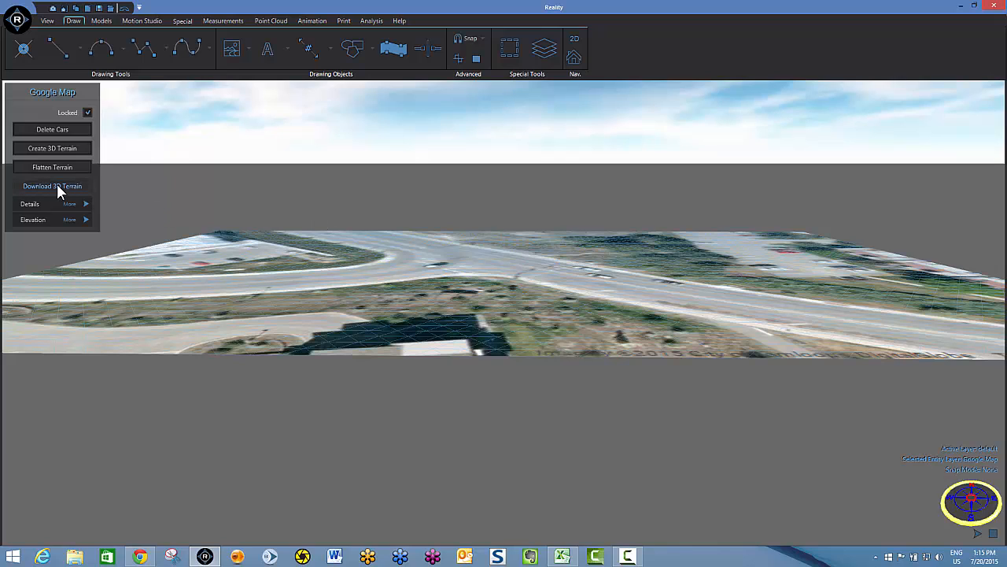
{"action": "mouse_move", "coordinate": [551, 246]}
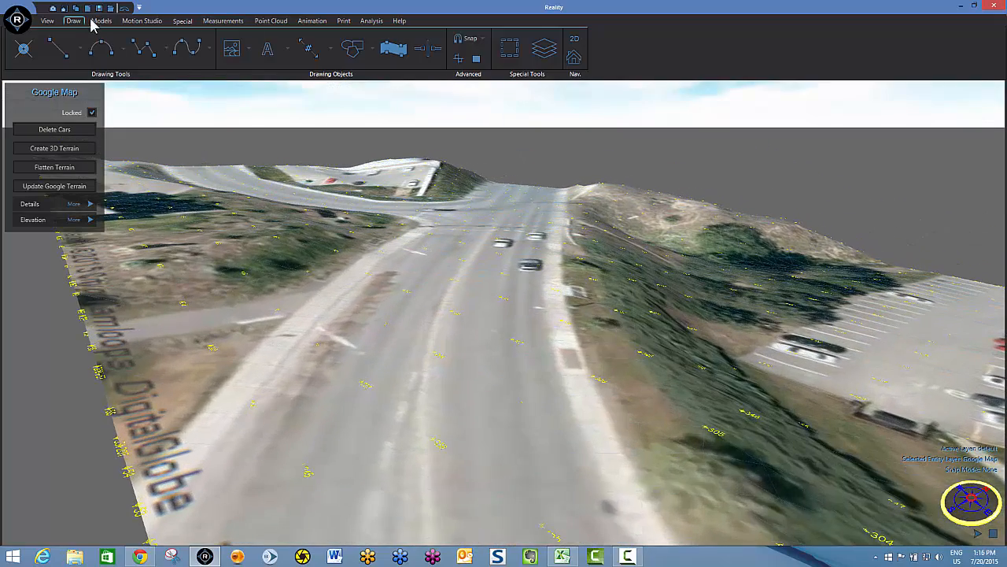
Step: Insert an Acura vehicle from the Models database into the terrain scene
{"action": "left_click", "coordinate": [101, 21]}
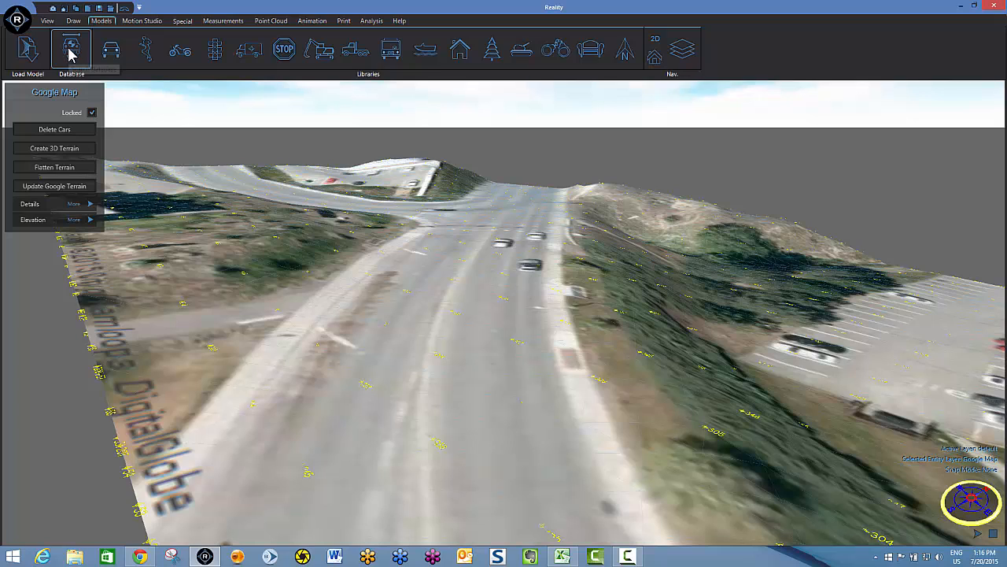
{"action": "left_click", "coordinate": [71, 47]}
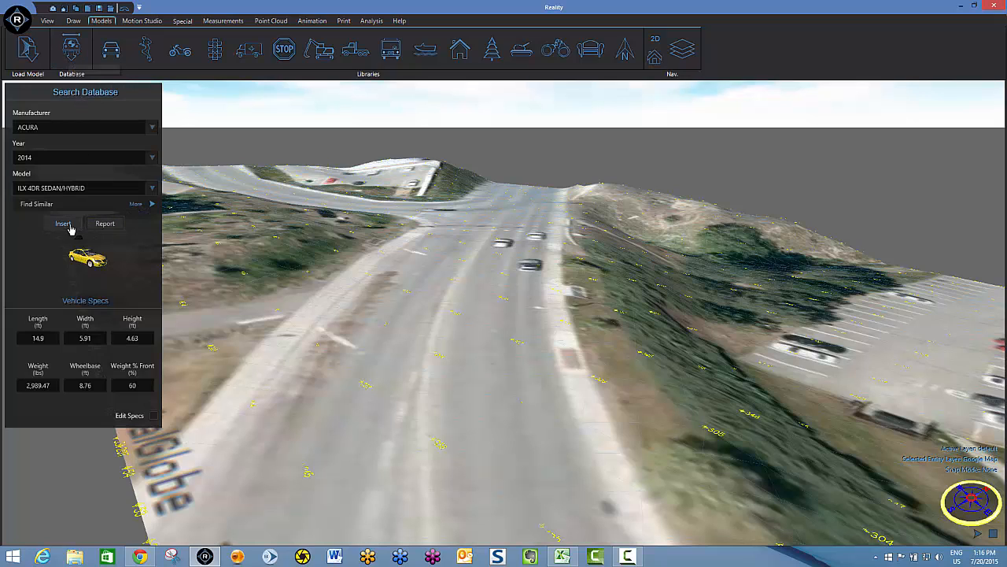
{"action": "left_click", "coordinate": [63, 224]}
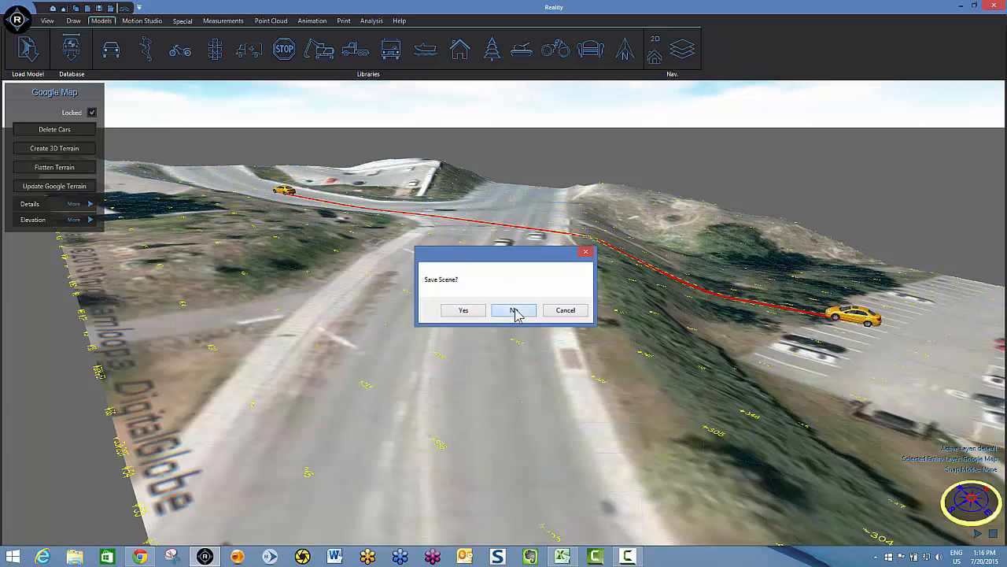
Step: Start a new empty scene without saving and show the Point Cloud tools
{"action": "left_click", "coordinate": [513, 309]}
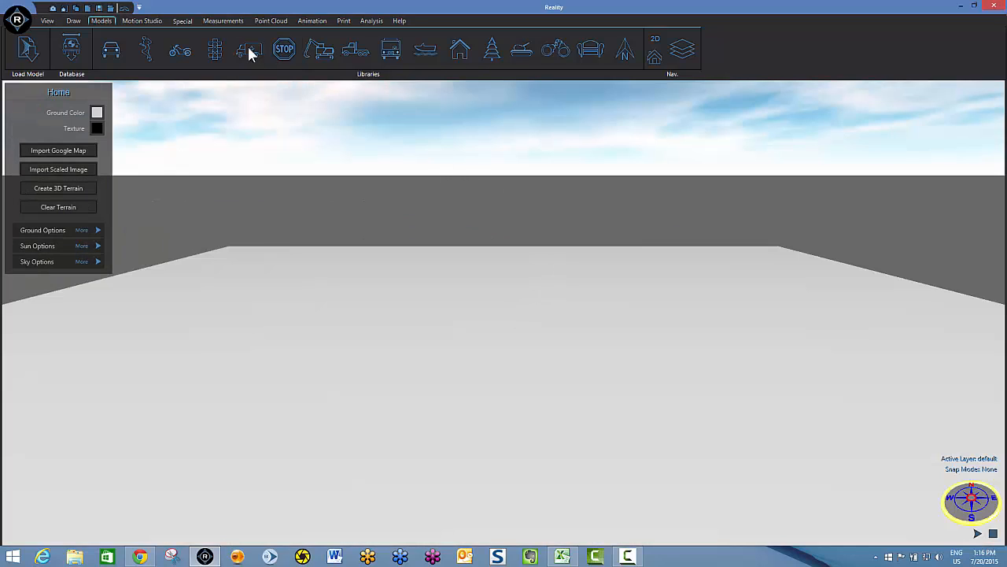
{"action": "left_click", "coordinate": [271, 21]}
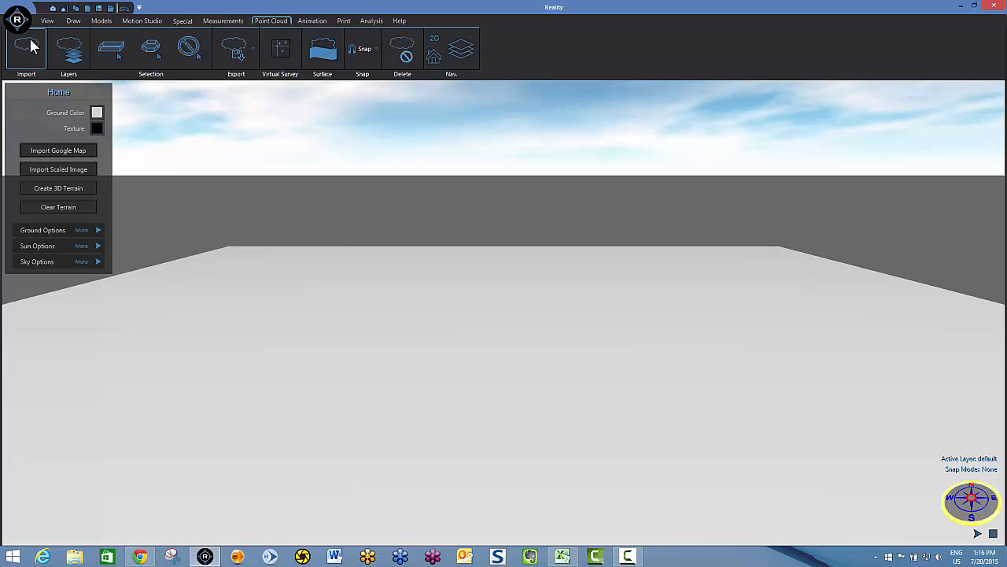
Step: Import the point cloud file from the FARO Reality Point Clouds folder on the Desktop
{"action": "left_click", "coordinate": [25, 49]}
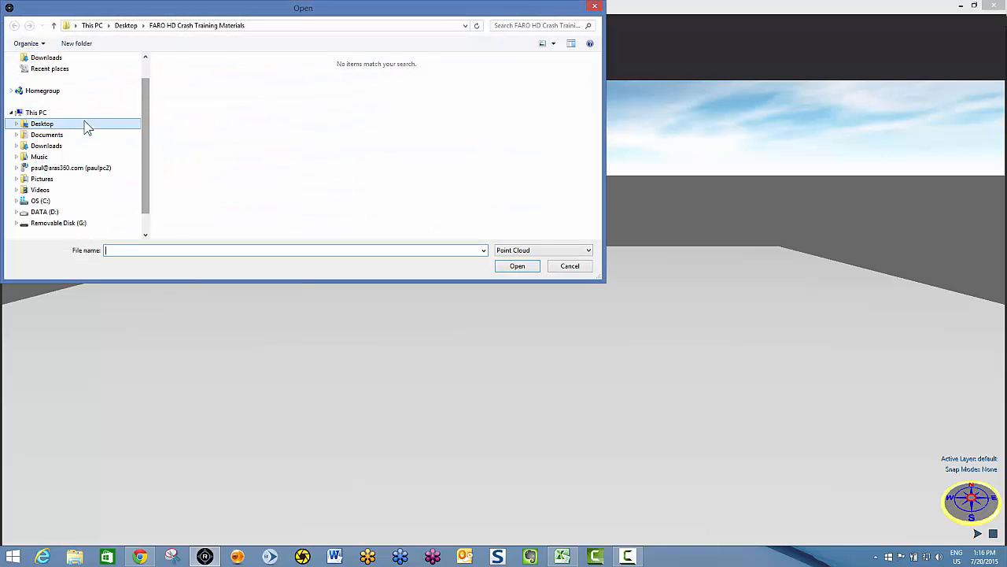
{"action": "left_click", "coordinate": [41, 123]}
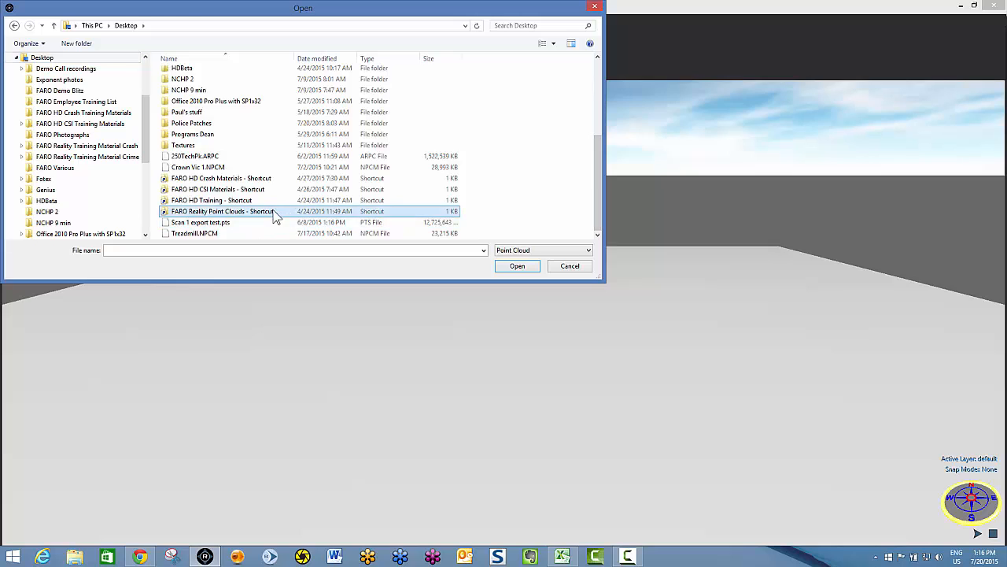
{"action": "double_click", "coordinate": [222, 211]}
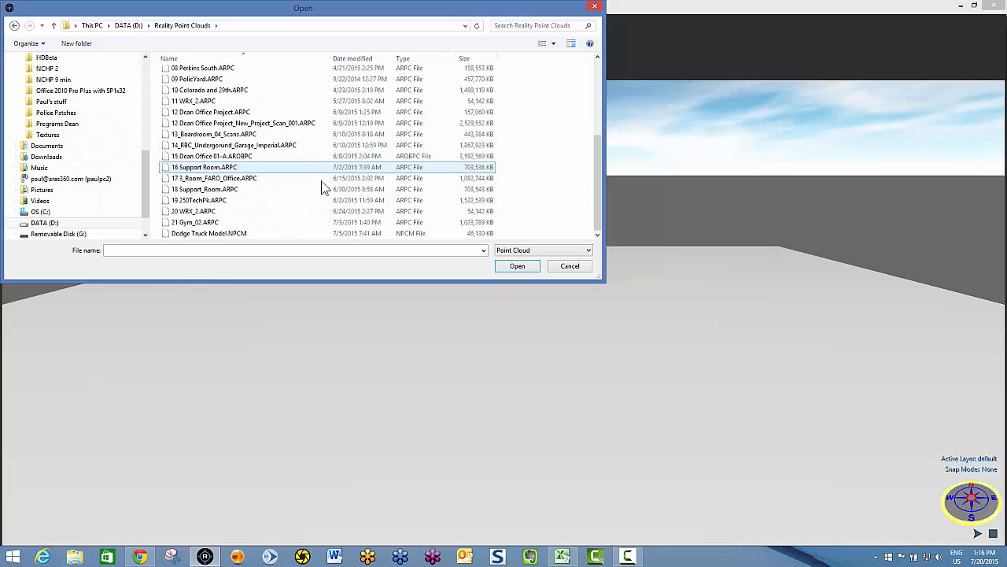
{"action": "left_click", "coordinate": [211, 112]}
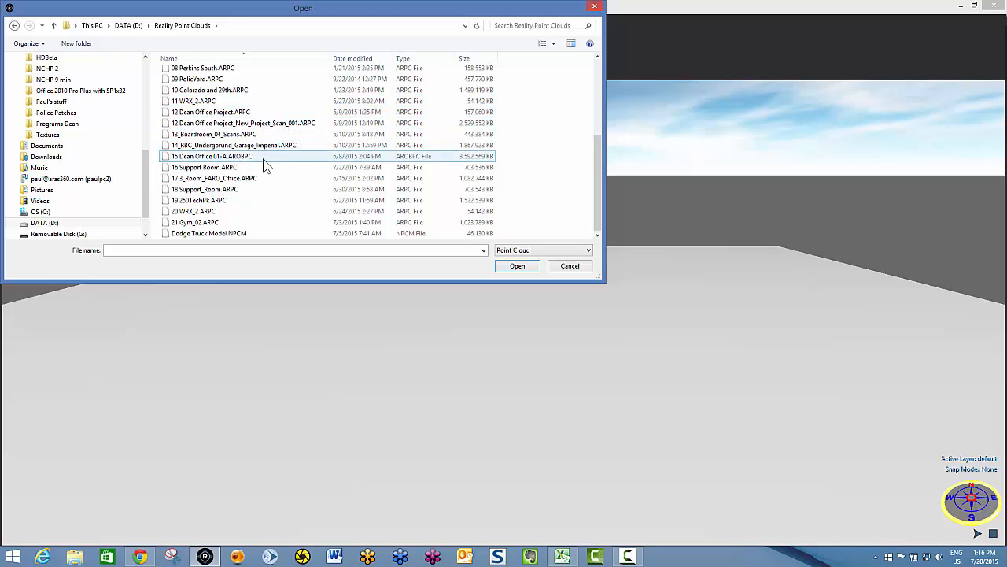
{"action": "left_click", "coordinate": [198, 200]}
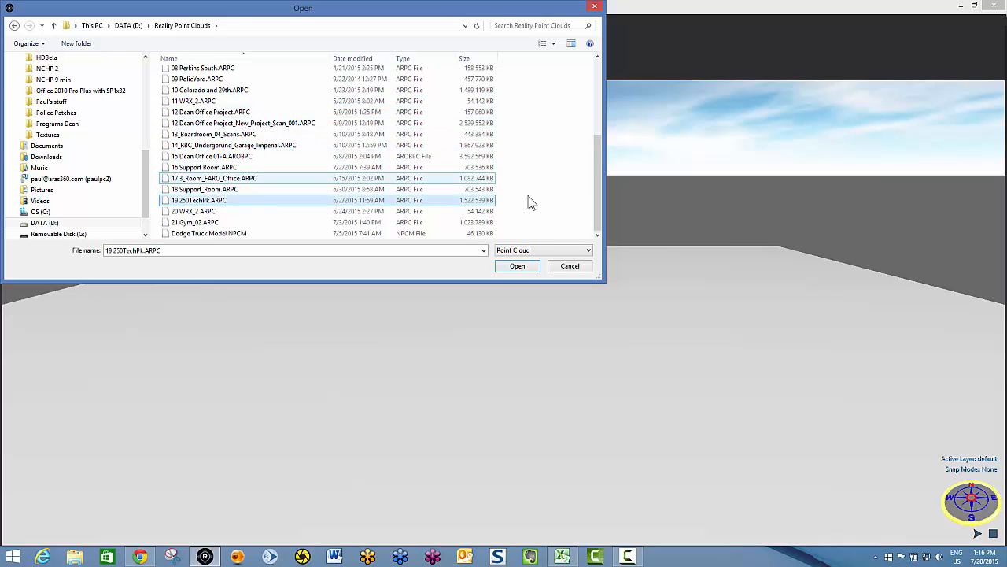
{"action": "left_click", "coordinate": [517, 264]}
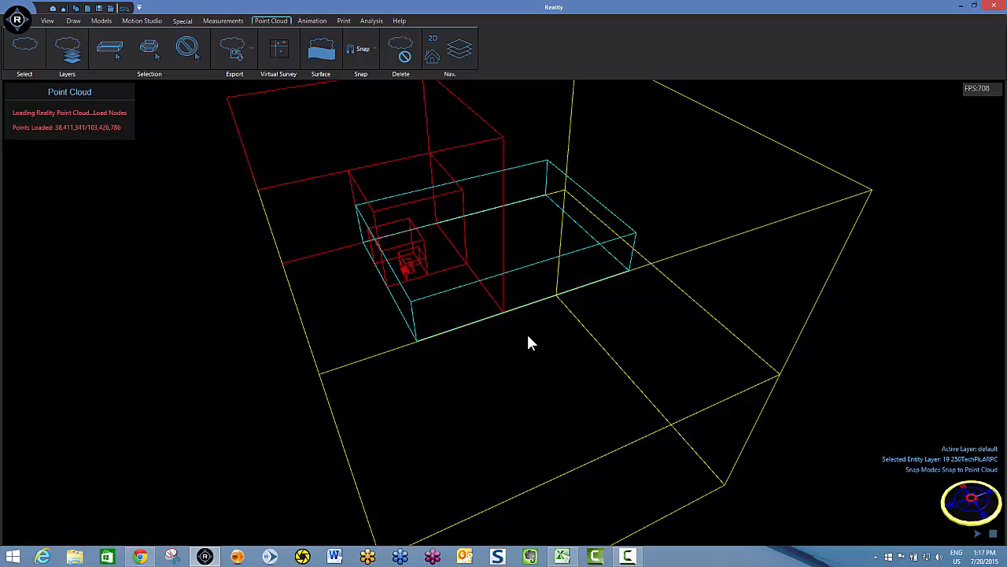
{"action": "mouse_move", "coordinate": [523, 354]}
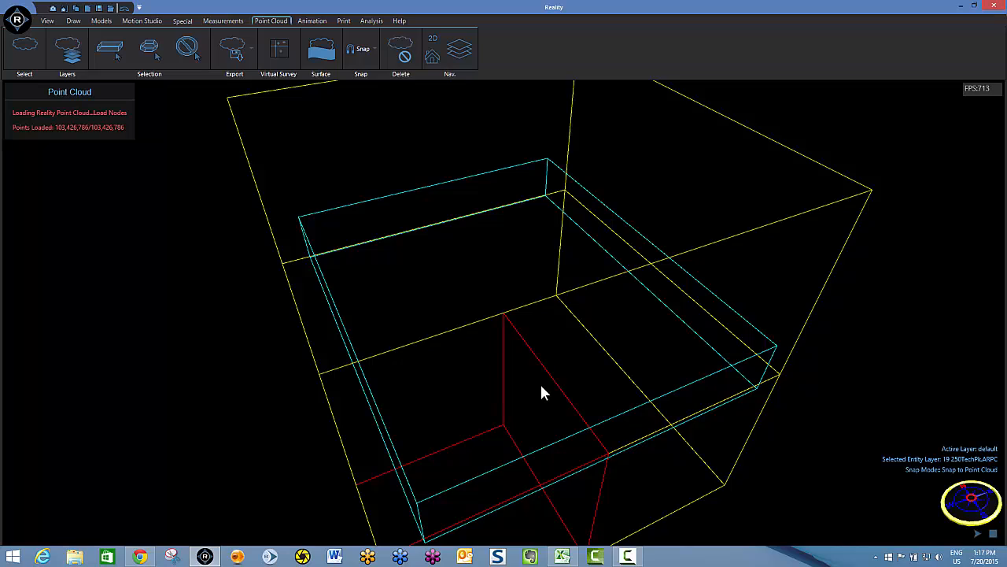
{"action": "mouse_move", "coordinate": [548, 391]}
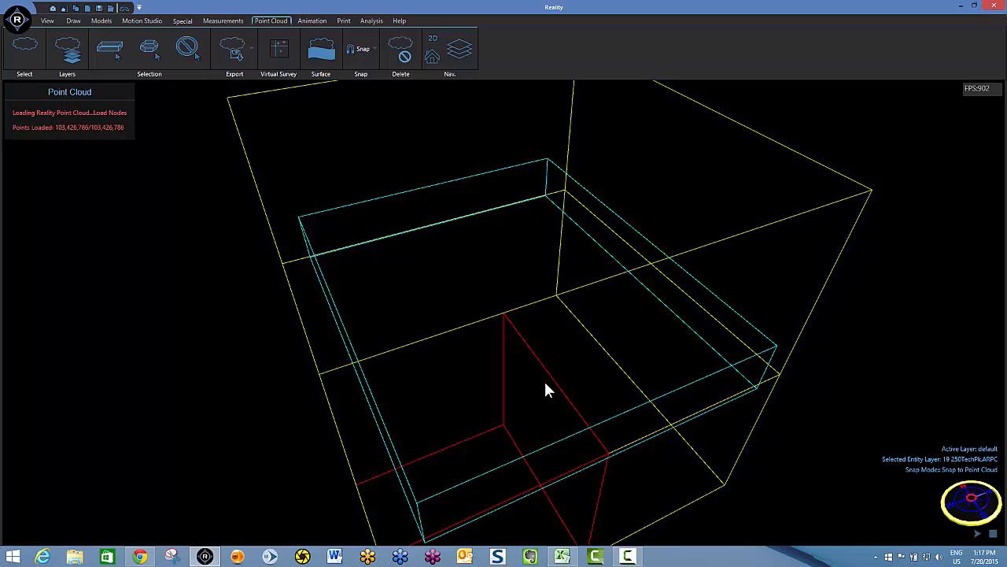
{"action": "mouse_move", "coordinate": [551, 387]}
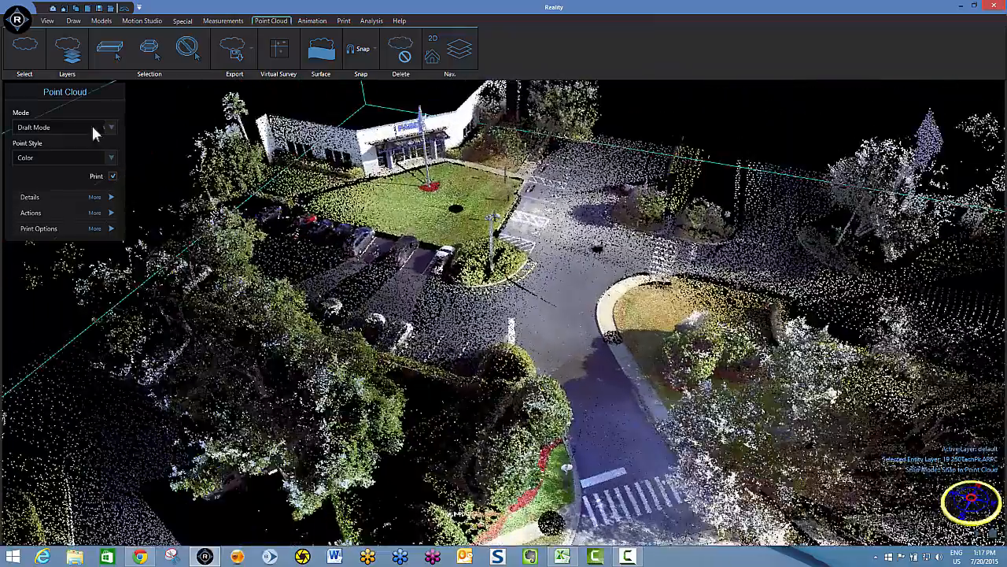
Step: Switch the point cloud display Mode from draft to High Quality View
{"action": "left_click", "coordinate": [110, 126]}
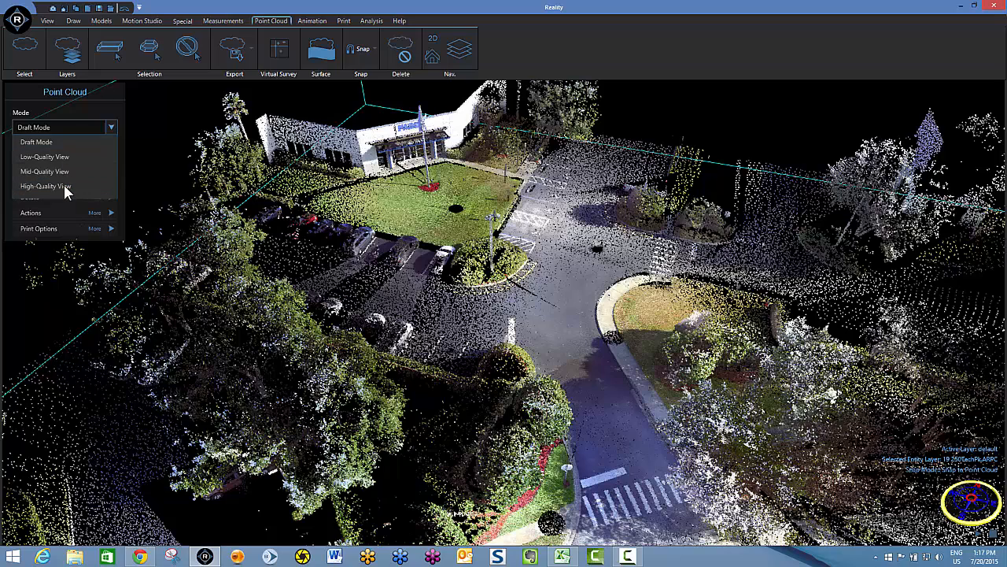
{"action": "left_click", "coordinate": [45, 186]}
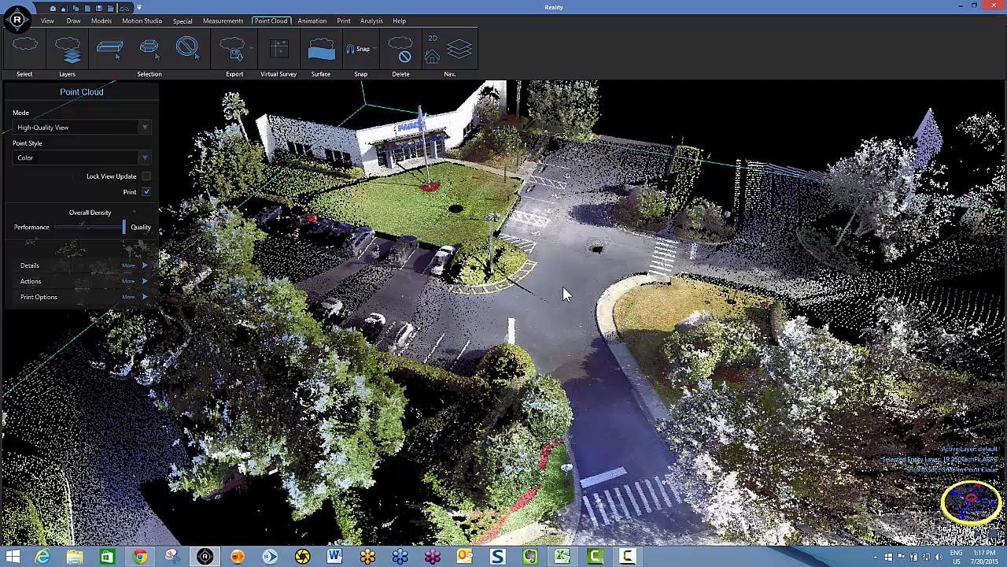
{"action": "mouse_move", "coordinate": [480, 56]}
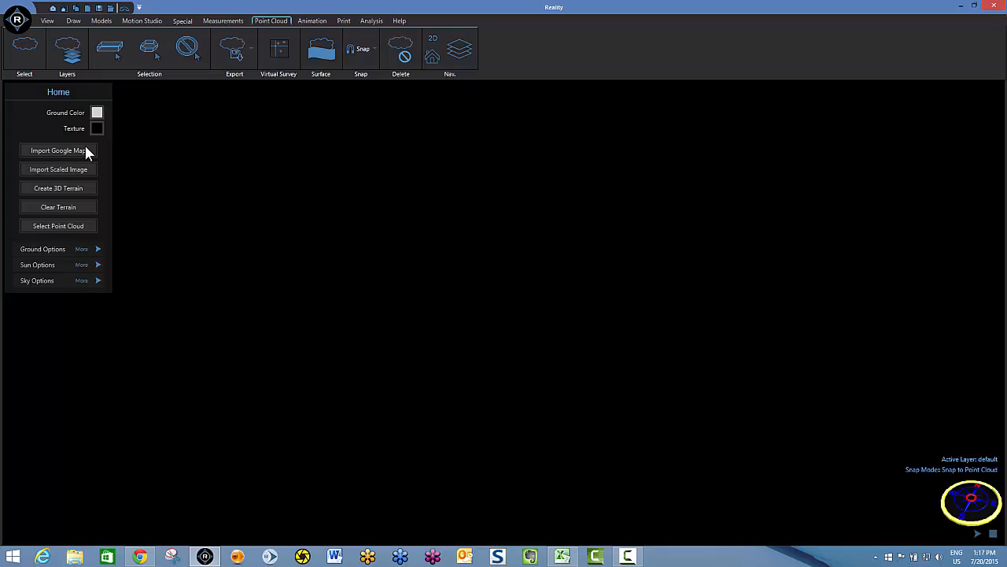
Step: Import the Google map around the saved Technology Park office address in Lake Mary
{"action": "left_click", "coordinate": [59, 151]}
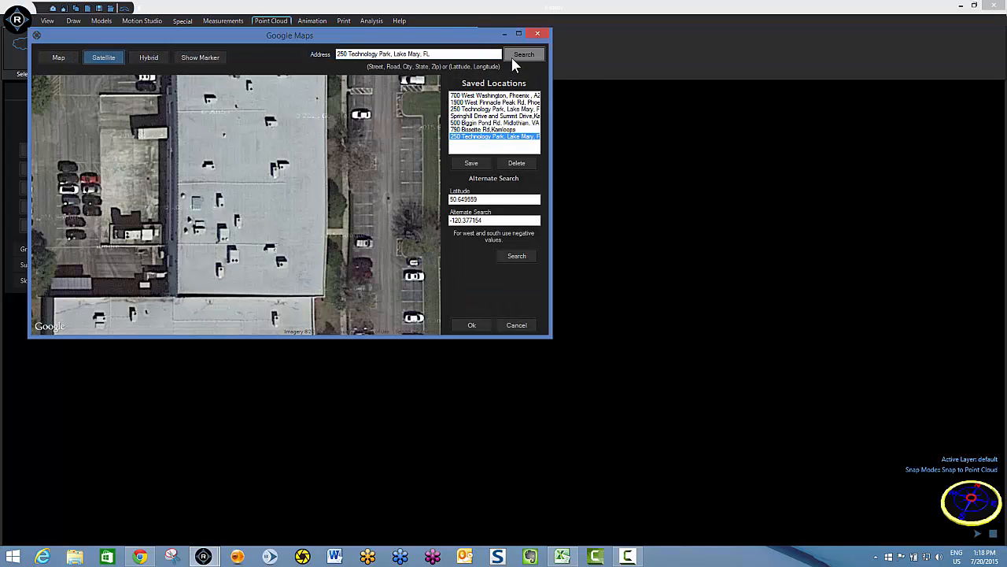
{"action": "left_click", "coordinate": [523, 53]}
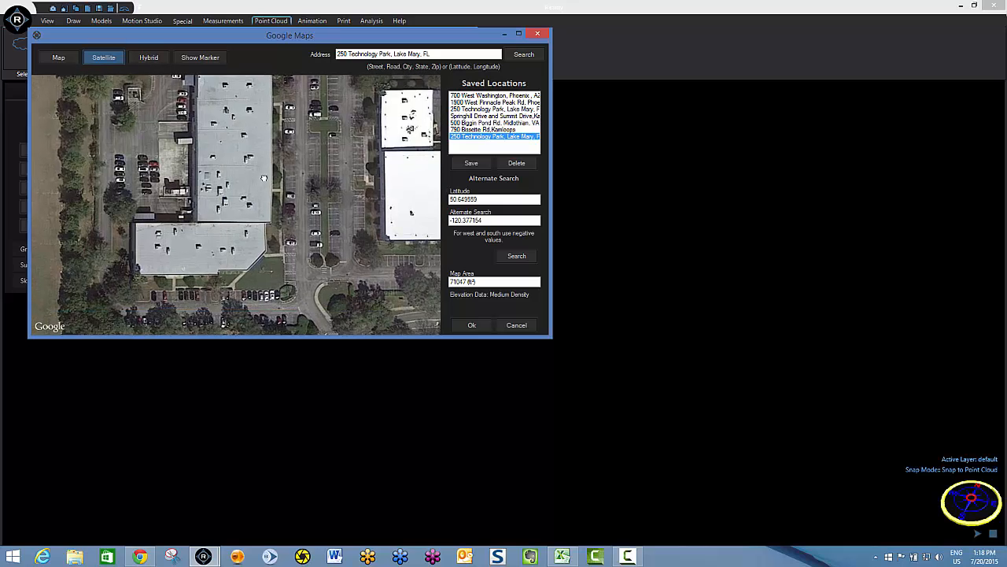
{"action": "scroll", "scroll_direction": "down", "scroll_amount": 3}
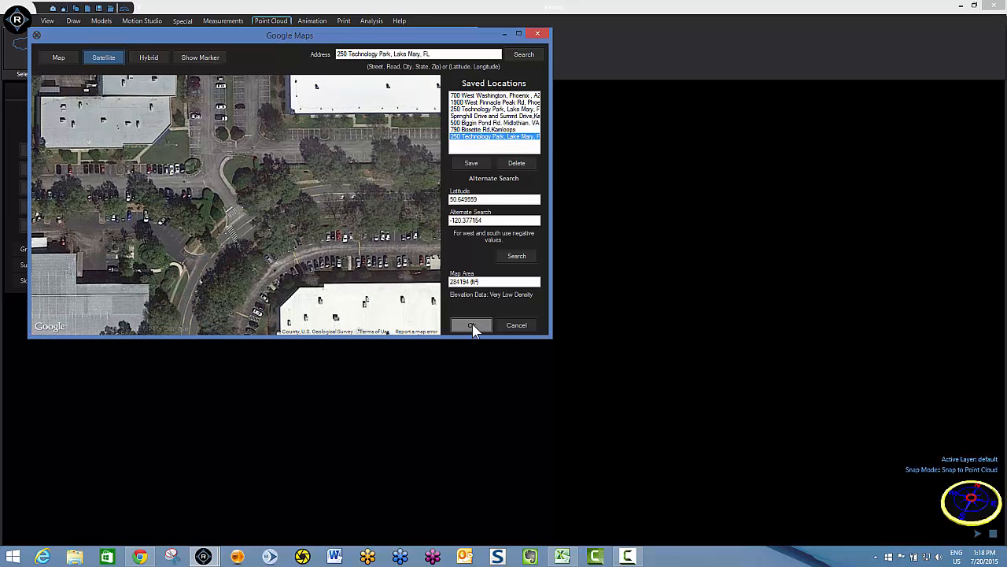
{"action": "left_click", "coordinate": [470, 324]}
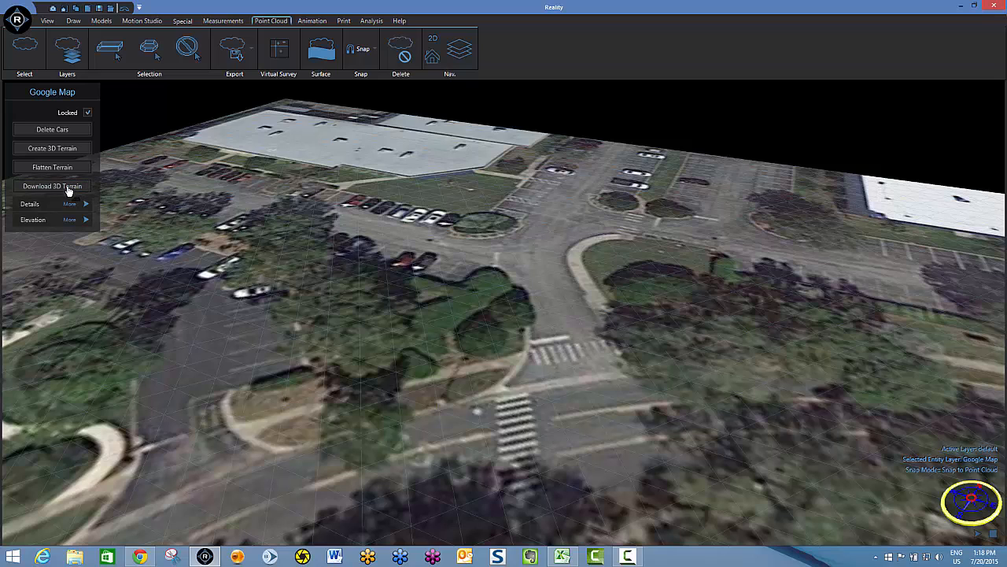
{"action": "mouse_move", "coordinate": [543, 391]}
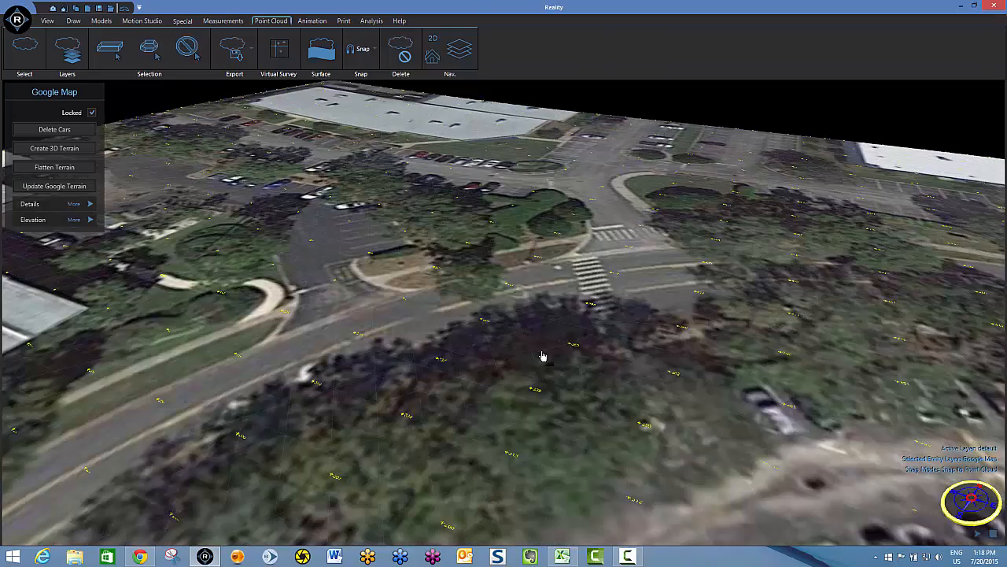
Step: Tilt the view across the downloaded 3D terrain, then return to a top-down view
{"action": "left_click_drag", "start_coordinate": [543, 356], "coordinate": [554, 323]}
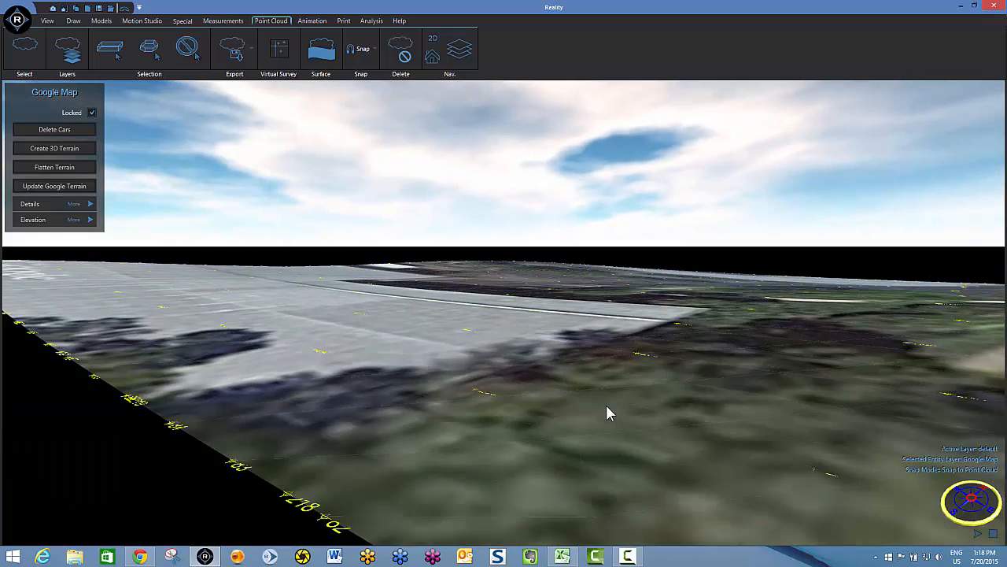
{"action": "left_click", "coordinate": [431, 44]}
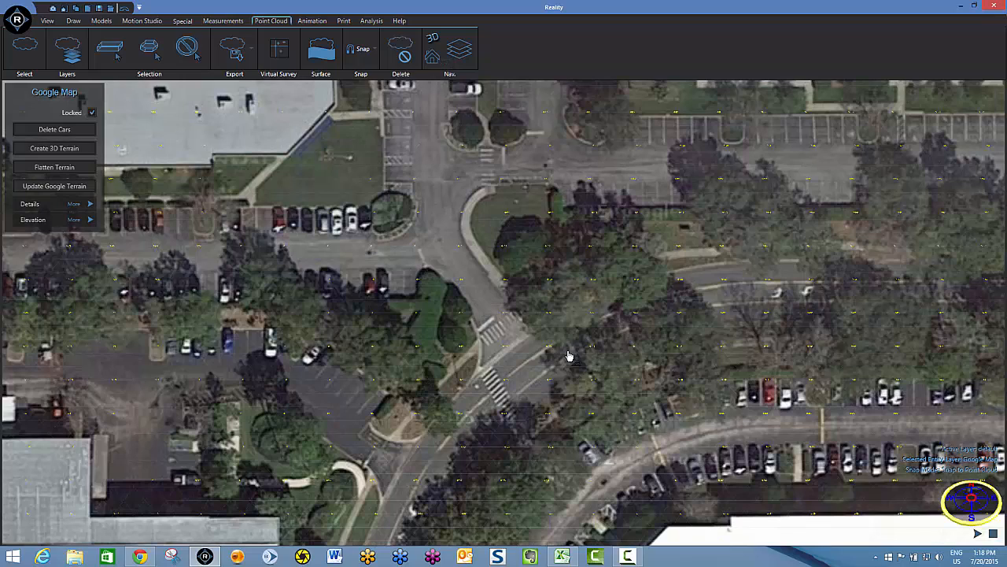
Step: Uncheck Locked on the Google map and show the office point cloud layer from the Layers dialog
{"action": "left_click", "coordinate": [91, 113]}
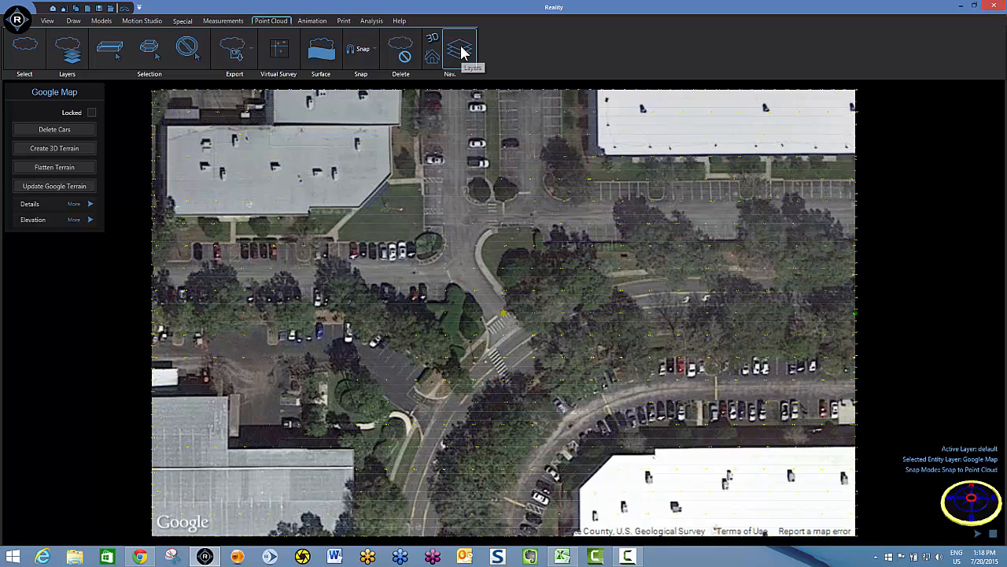
{"action": "left_click", "coordinate": [460, 48]}
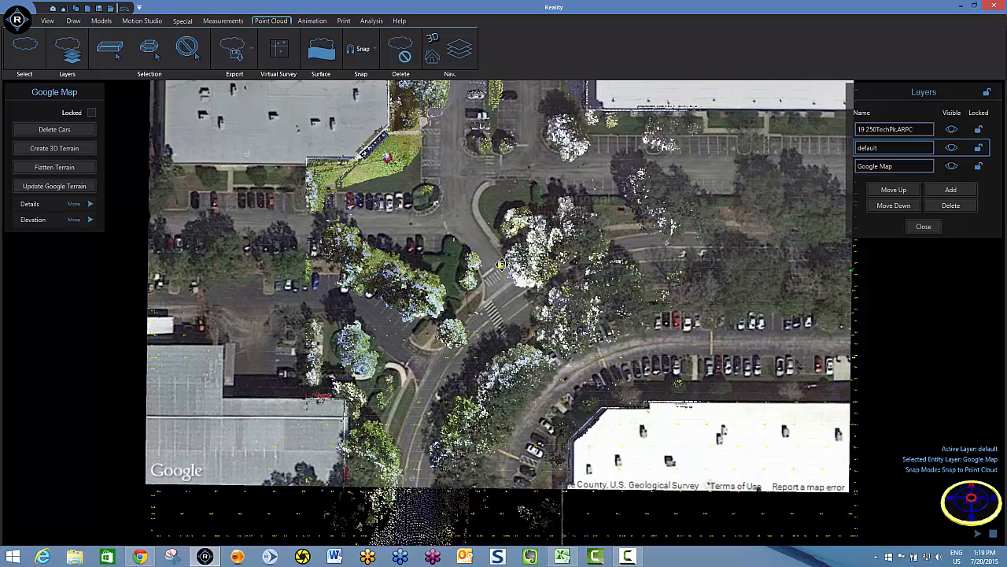
{"action": "mouse_move", "coordinate": [249, 97]}
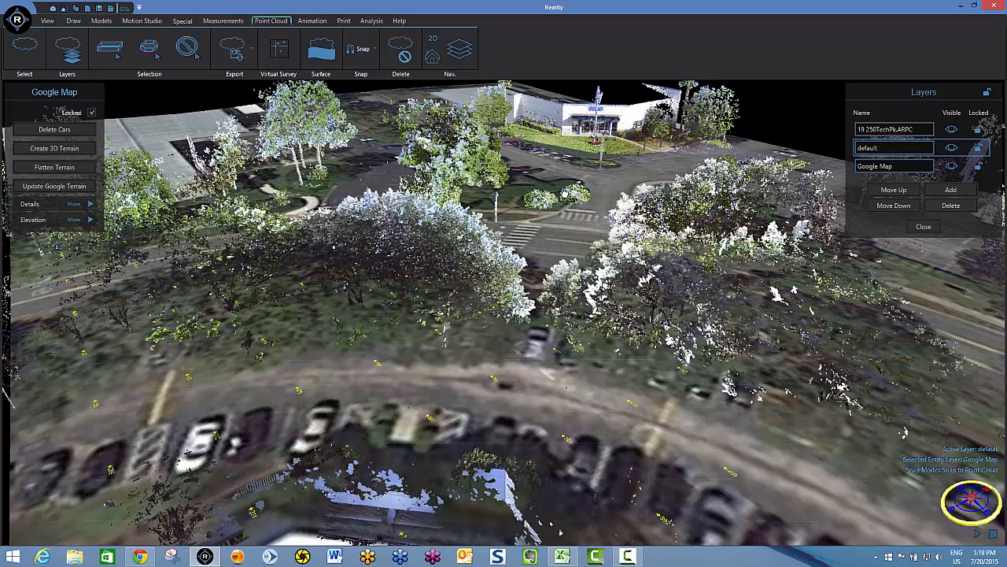
Step: Check Locked to fix the Google map beneath the office point cloud
{"action": "left_click", "coordinate": [91, 111]}
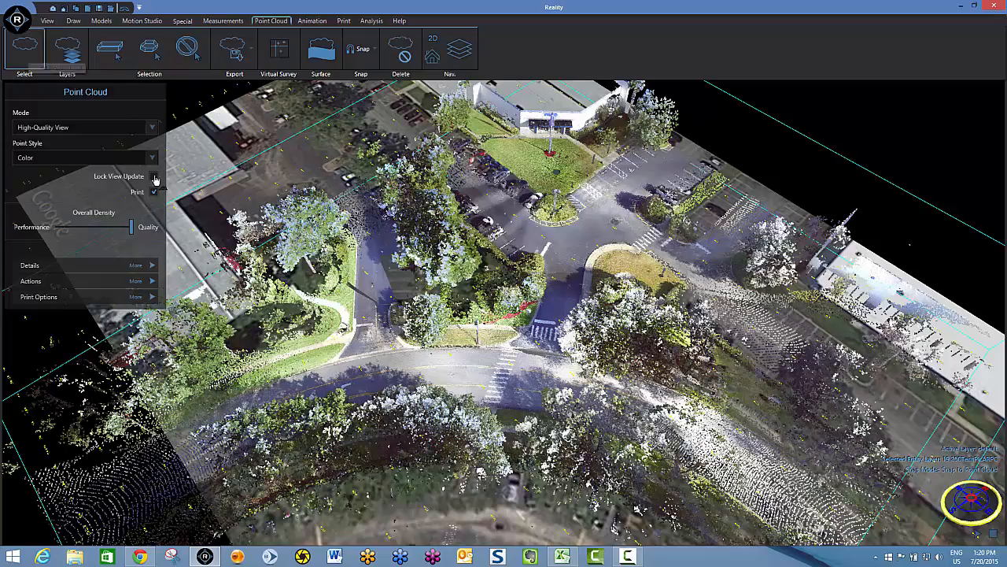
Step: Raise the point cloud Overall Density toward Quality and update the view, then show the Layers list
{"action": "left_click", "coordinate": [154, 176]}
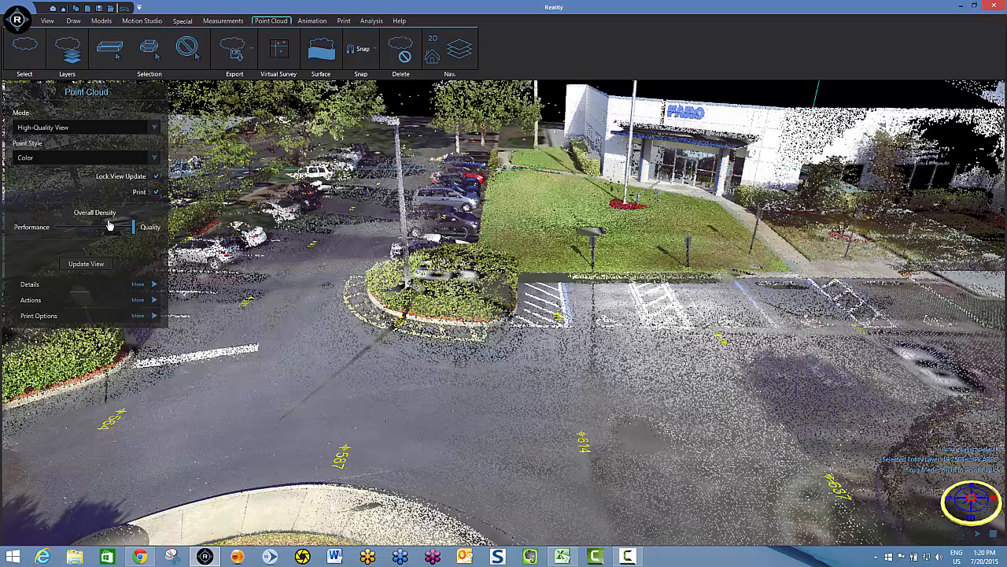
{"action": "mouse_move", "coordinate": [292, 290]}
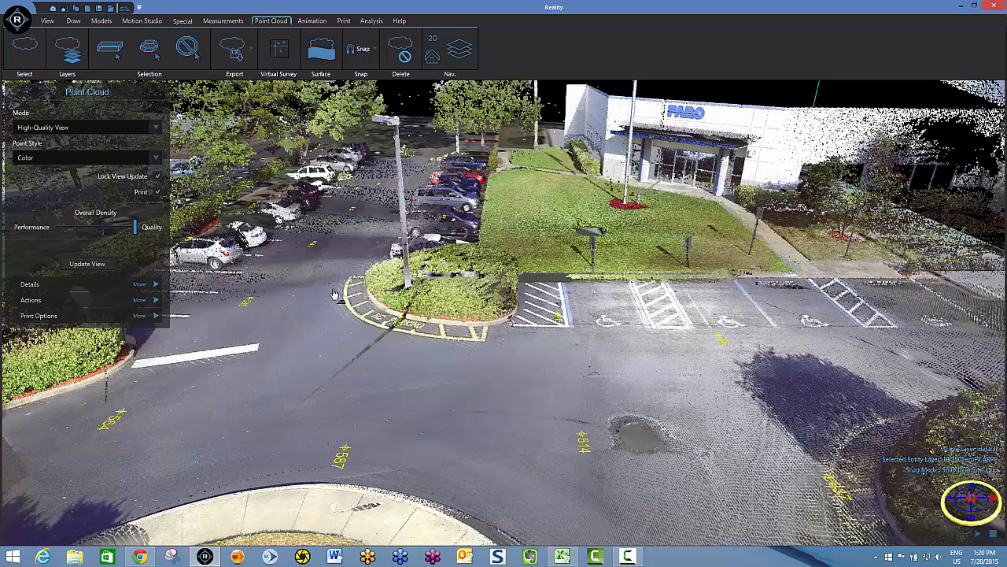
{"action": "mouse_move", "coordinate": [469, 71]}
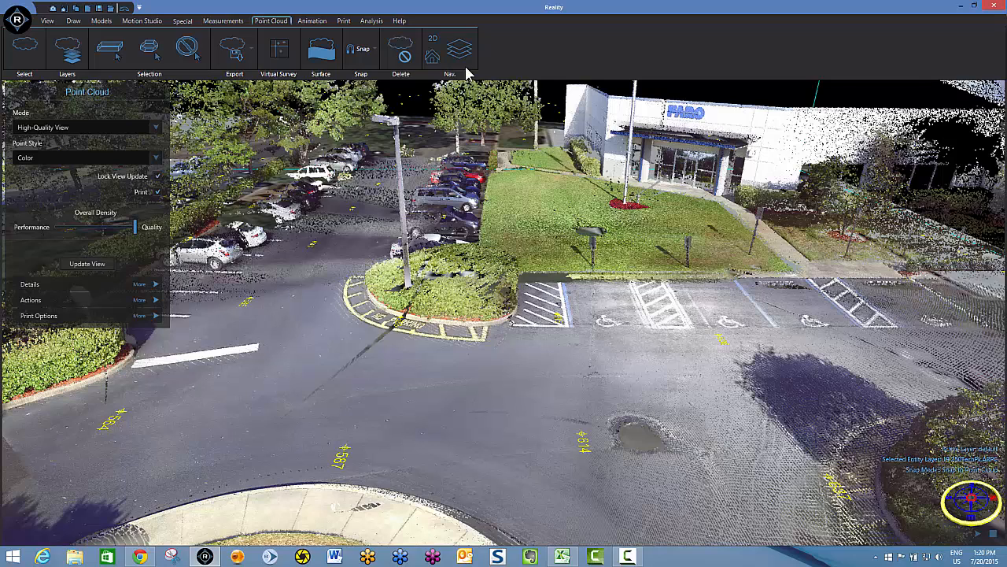
{"action": "left_click", "coordinate": [66, 49]}
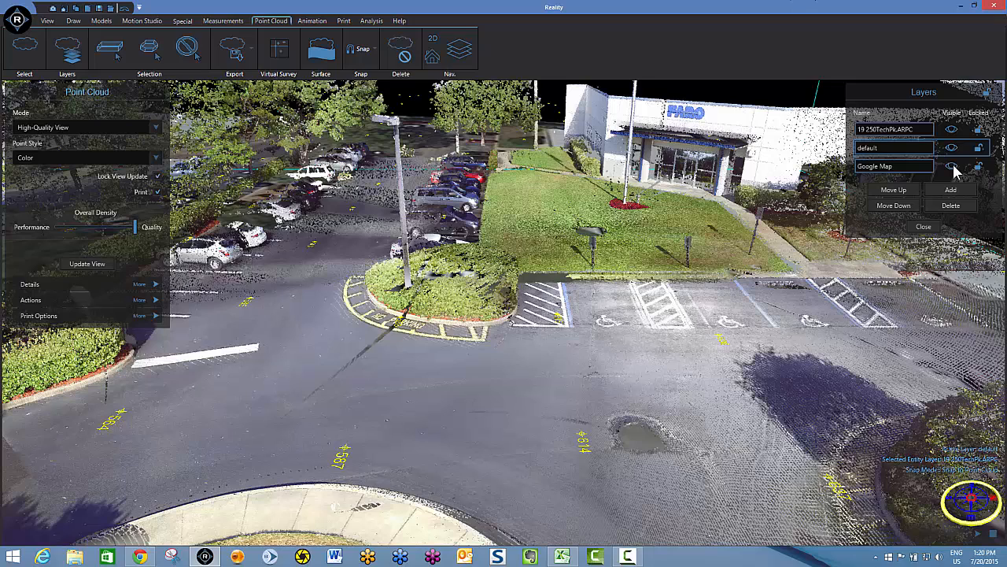
Step: Hide the Google Map layer and stretch a selection box over the accessible parking spaces
{"action": "left_click", "coordinate": [950, 166]}
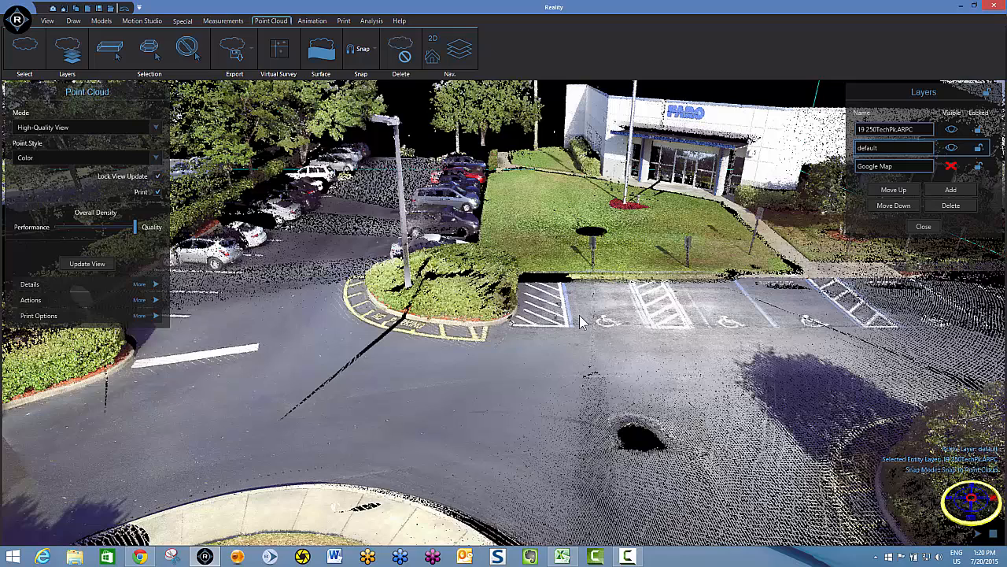
{"action": "mouse_move", "coordinate": [110, 49]}
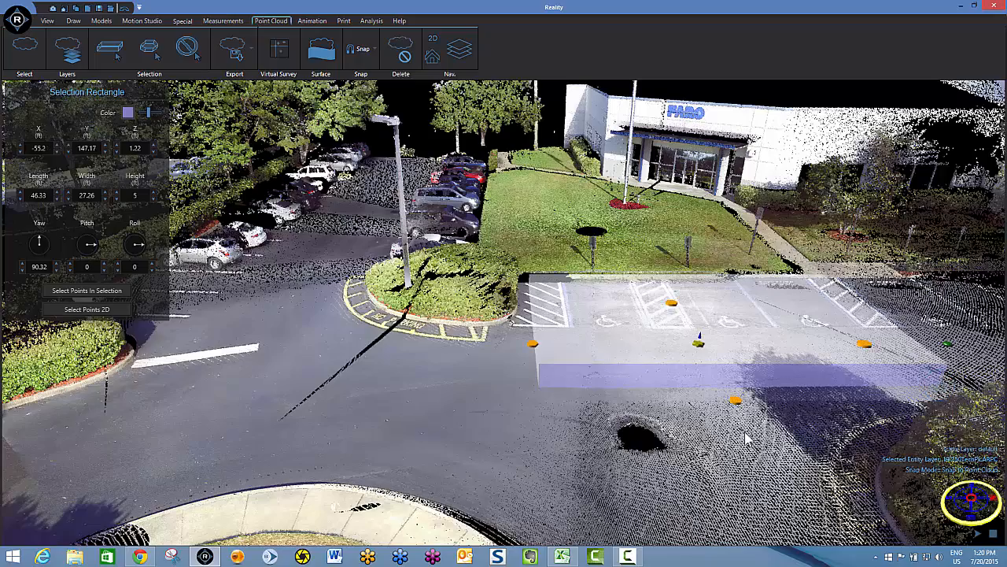
{"action": "left_click_drag", "start_coordinate": [748, 437], "coordinate": [567, 397]}
{"action": "type", "text": "0.27"}
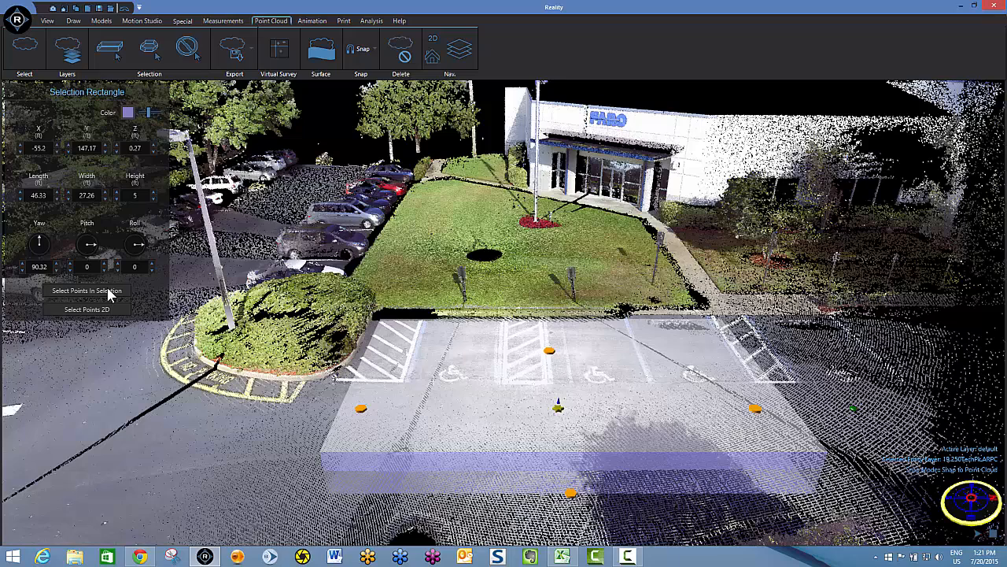
Step: Select the pavement points inside the box around the parking spaces
{"action": "left_click", "coordinate": [86, 290]}
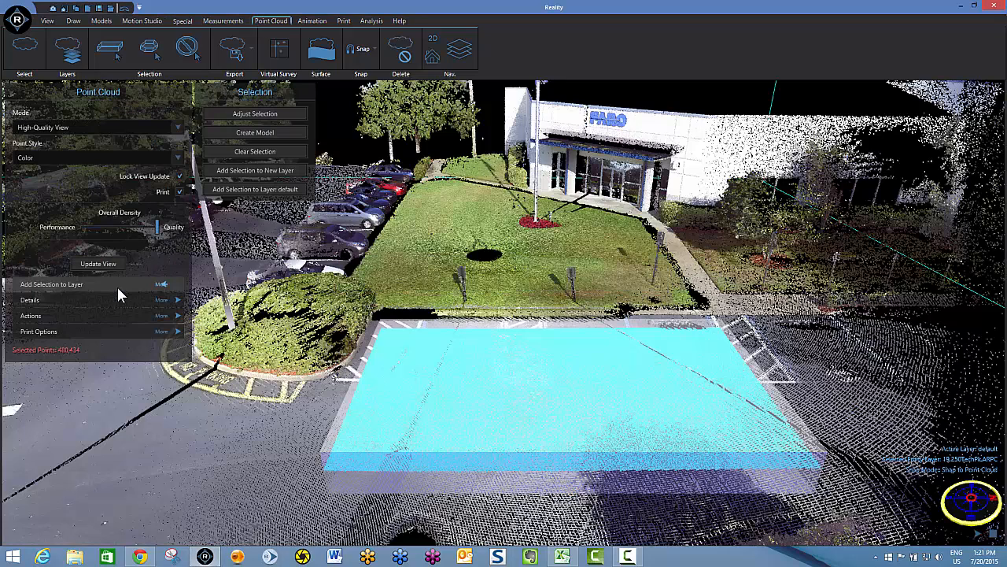
{"action": "mouse_move", "coordinate": [649, 397]}
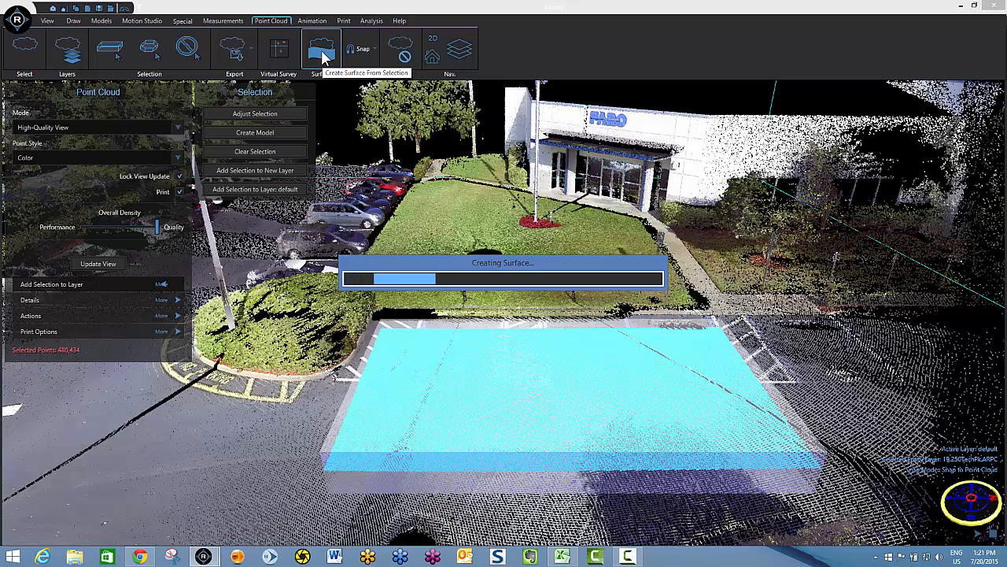
Step: Create a surface from the selected pavement points and move them to a new hidden layer
{"action": "left_click", "coordinate": [321, 49]}
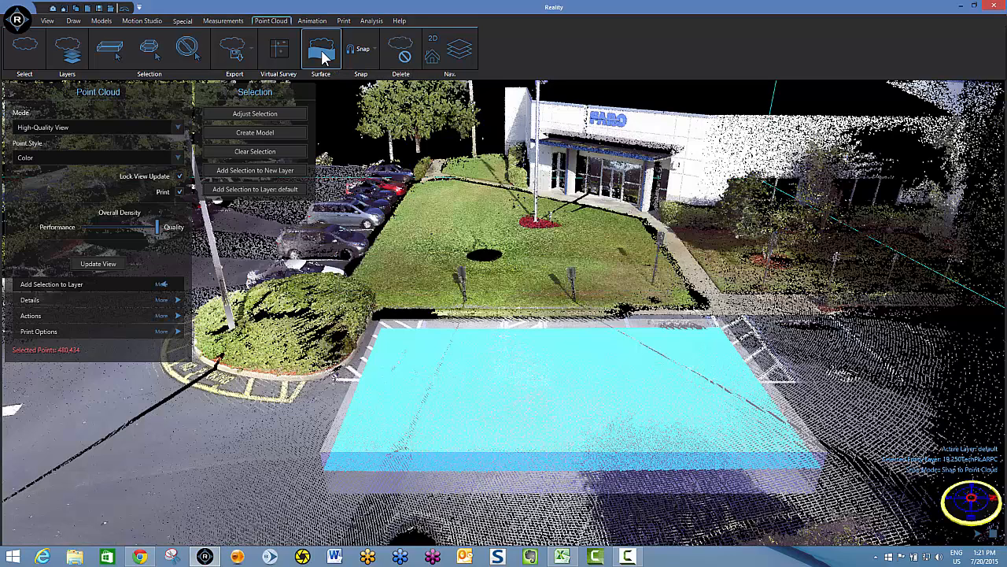
{"action": "left_click", "coordinate": [255, 170]}
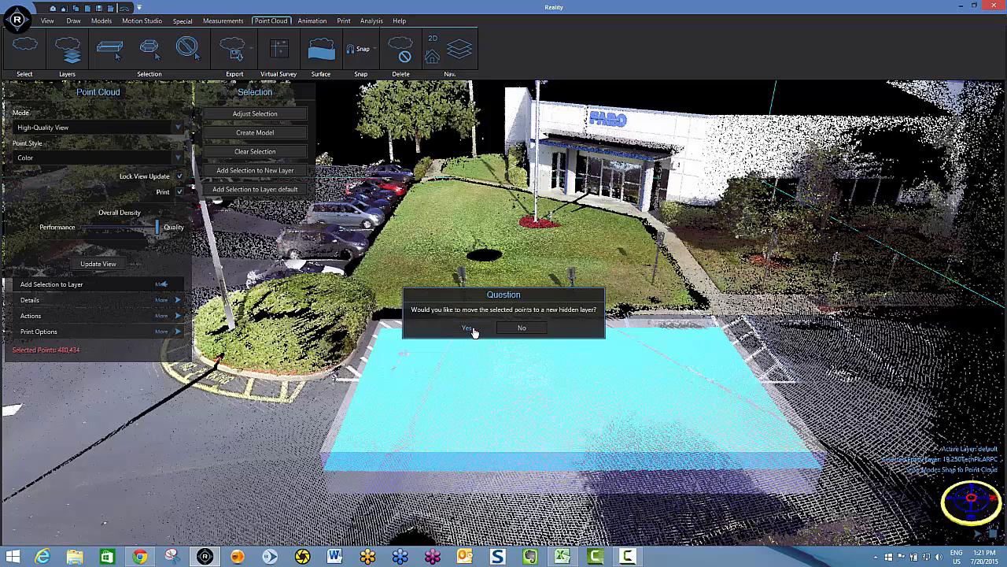
{"action": "mouse_move", "coordinate": [775, 386]}
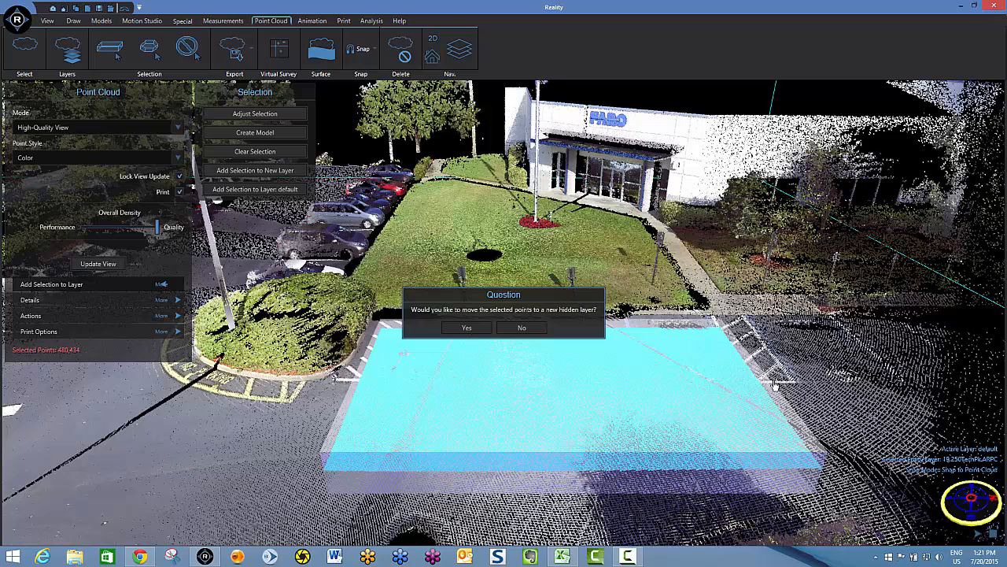
{"action": "left_click", "coordinate": [466, 327]}
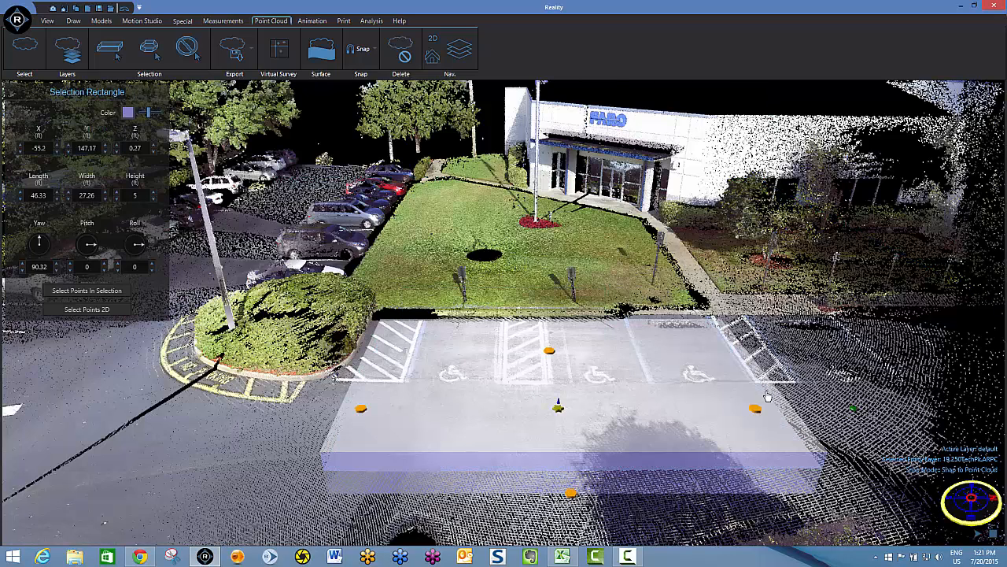
Step: End the rectangular selection so the box disappears from the parking lot
{"action": "right_click", "coordinate": [770, 393]}
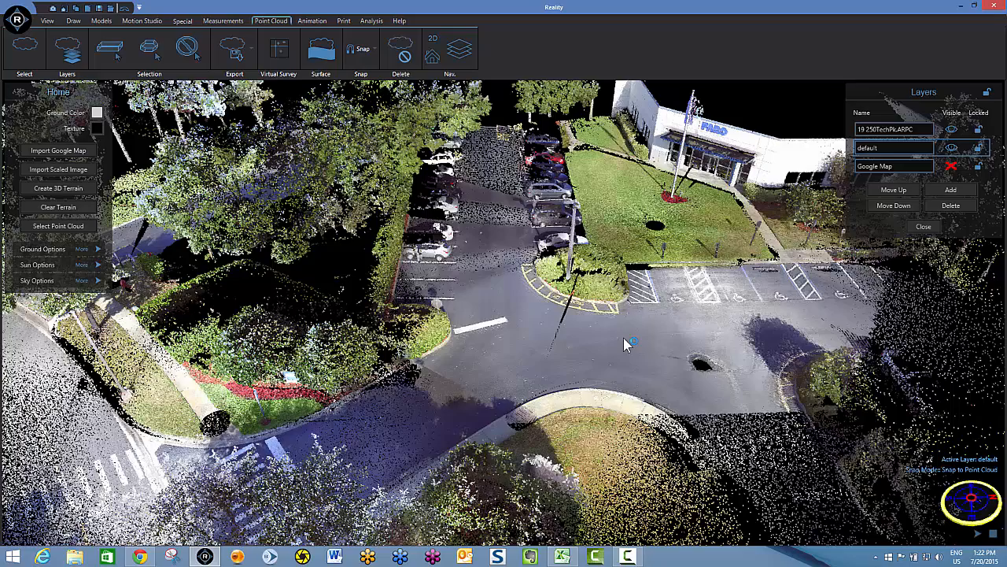
{"action": "mouse_move", "coordinate": [623, 343]}
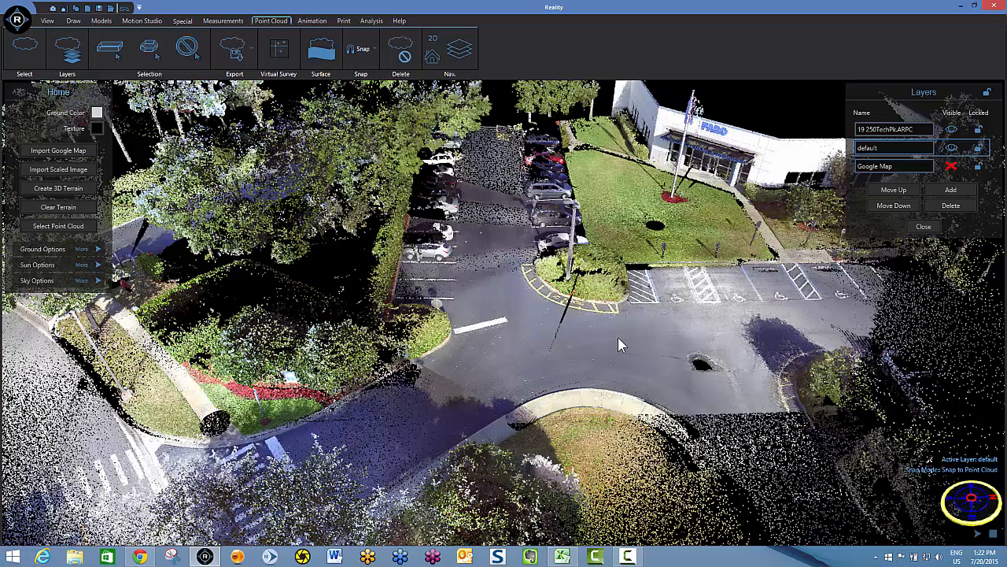